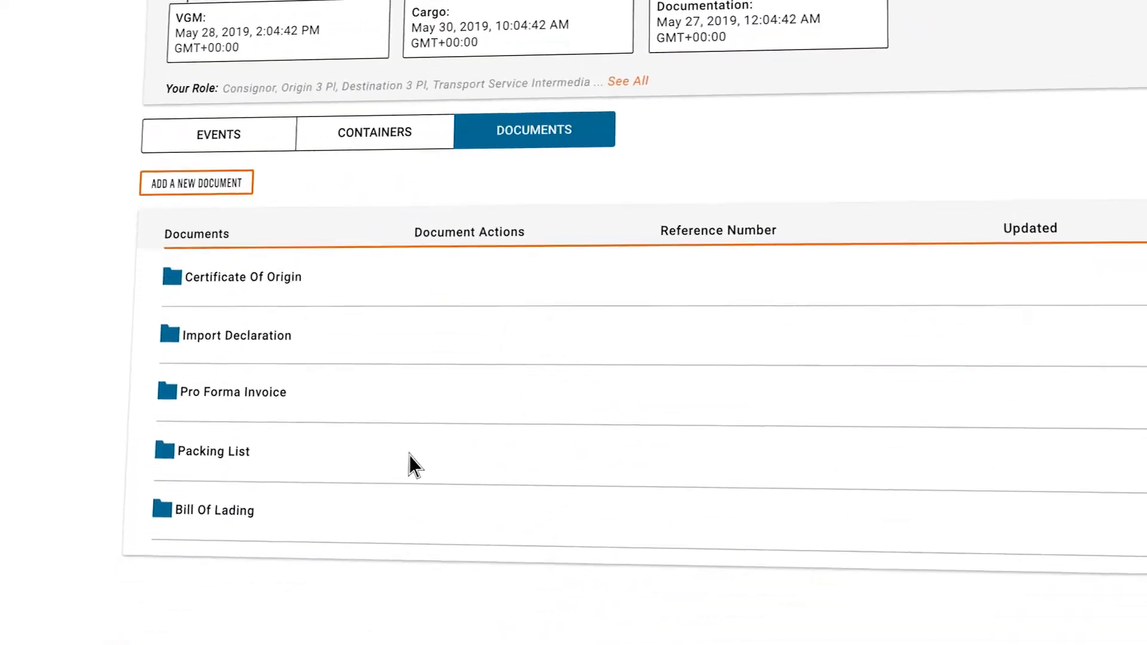
Upload bol.json as a new Bill of Lading document for the shipment.
click(195, 183)
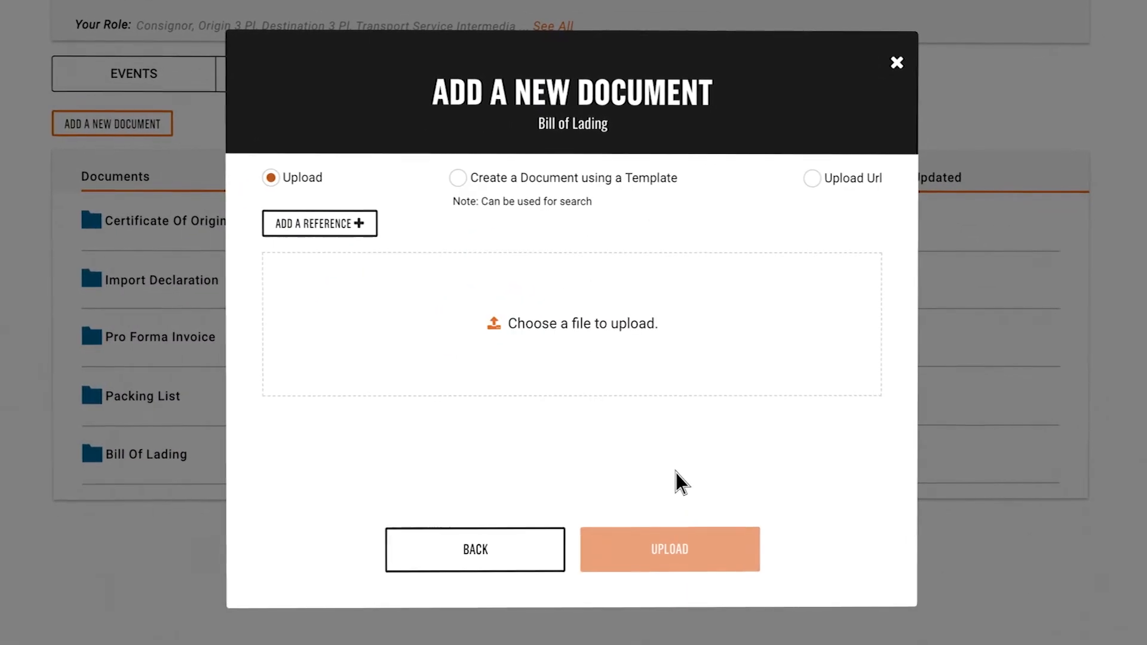
click(572, 324)
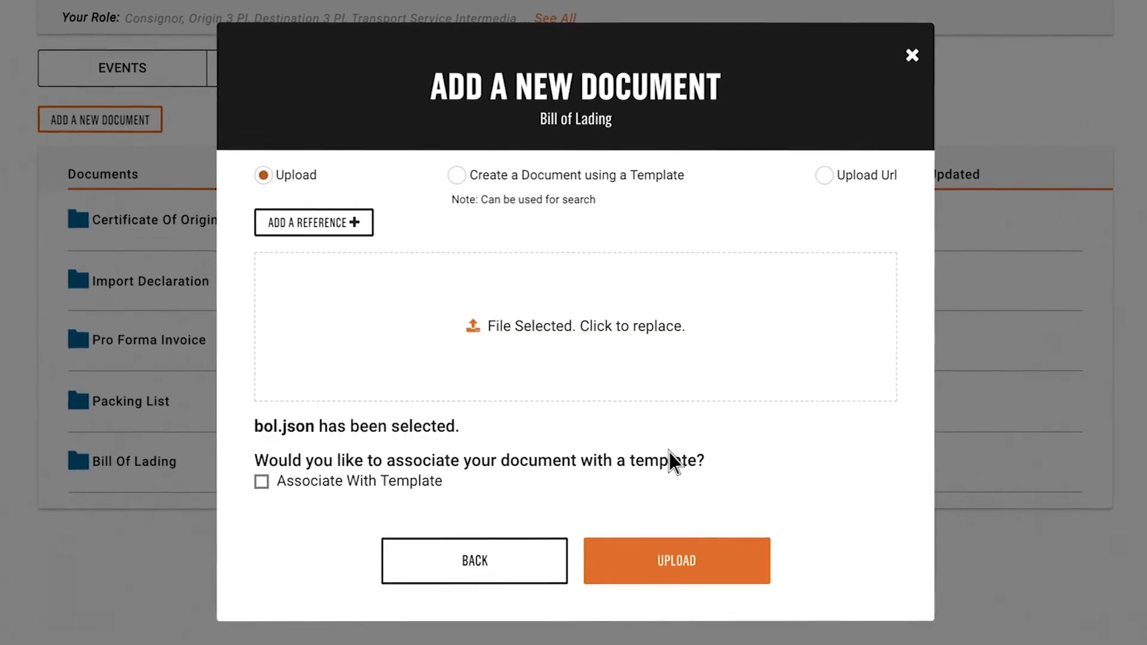
click(674, 560)
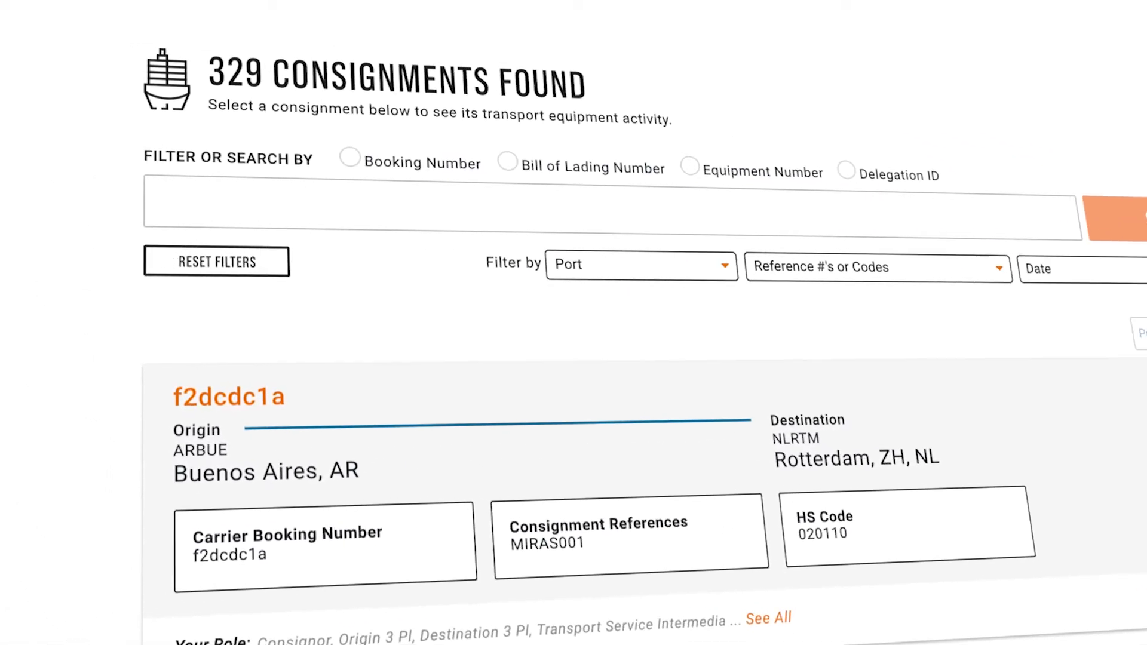
Search consignments by booking number e872c84d and scroll through its transport-plan timeline.
click(688, 170)
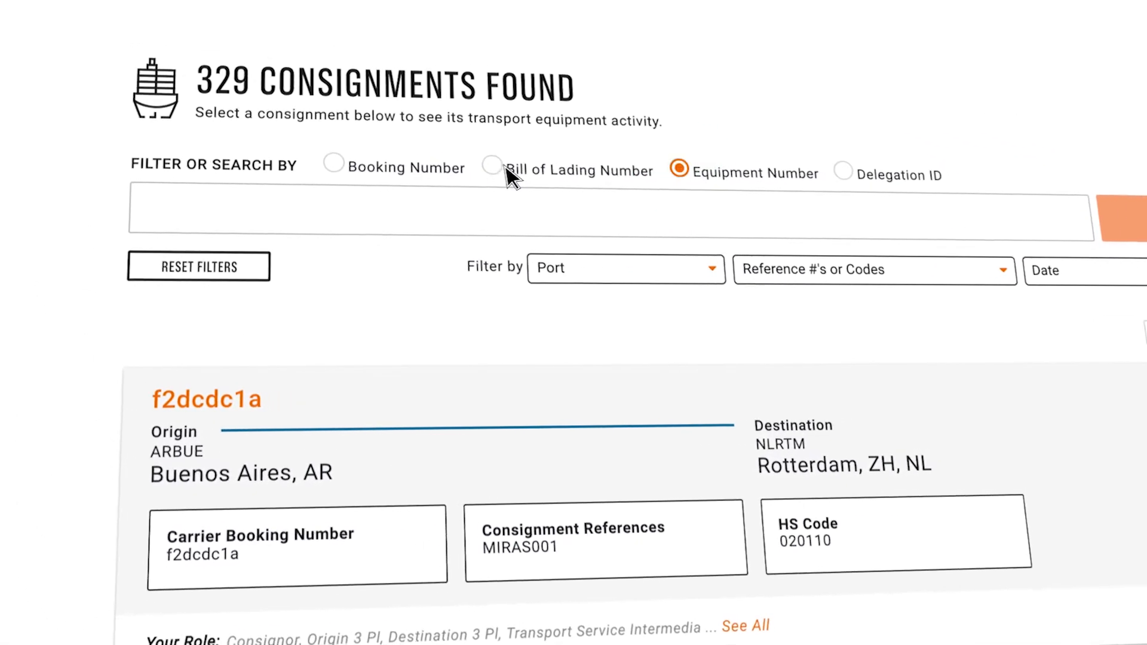
click(333, 165)
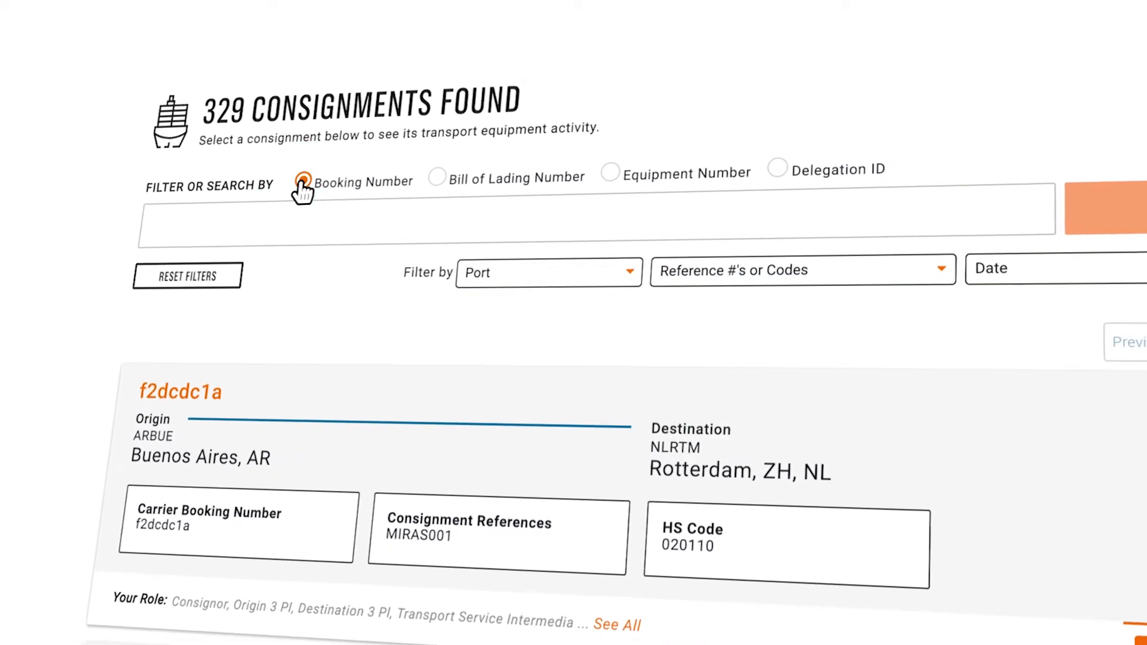
text(e872c84d)
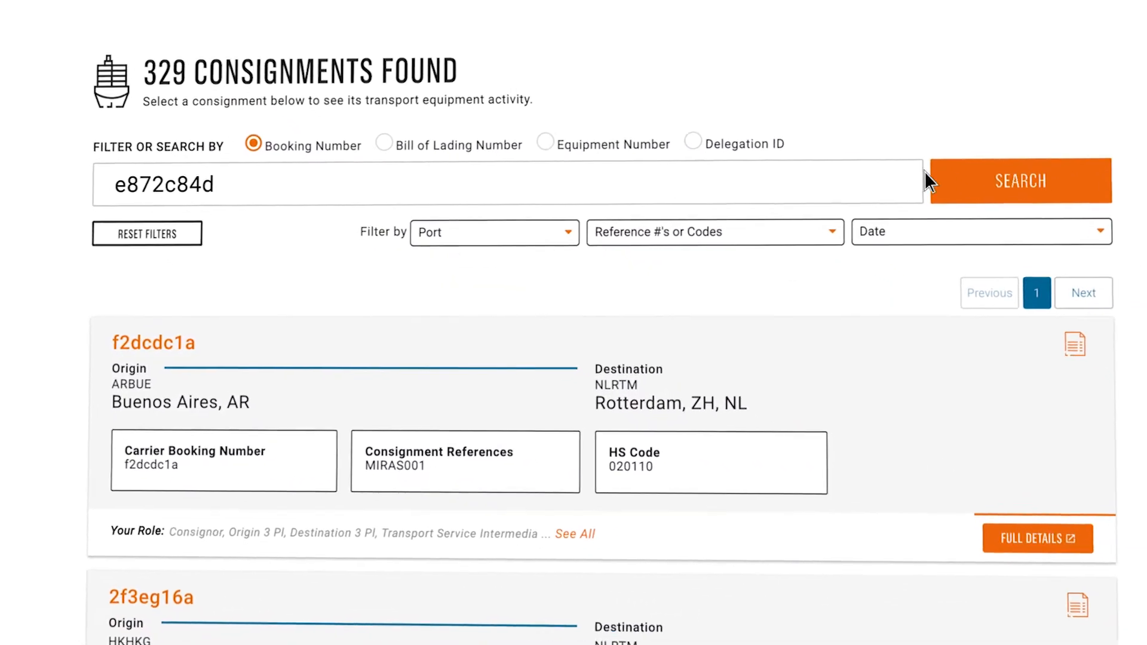
click(1036, 538)
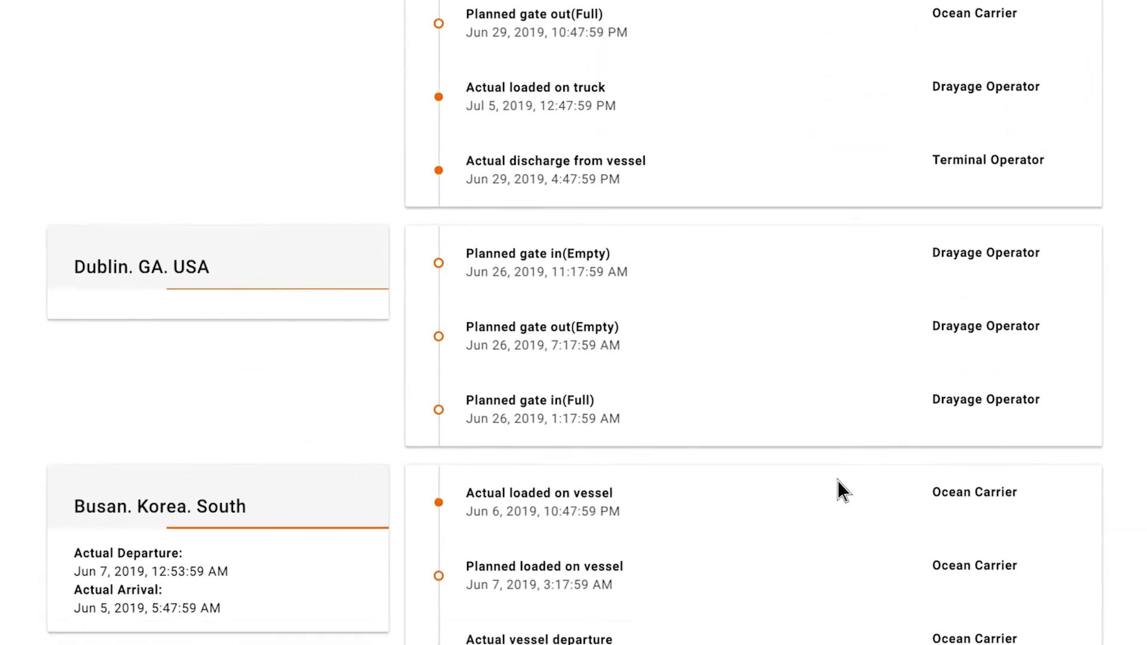
scroll(down, 3)
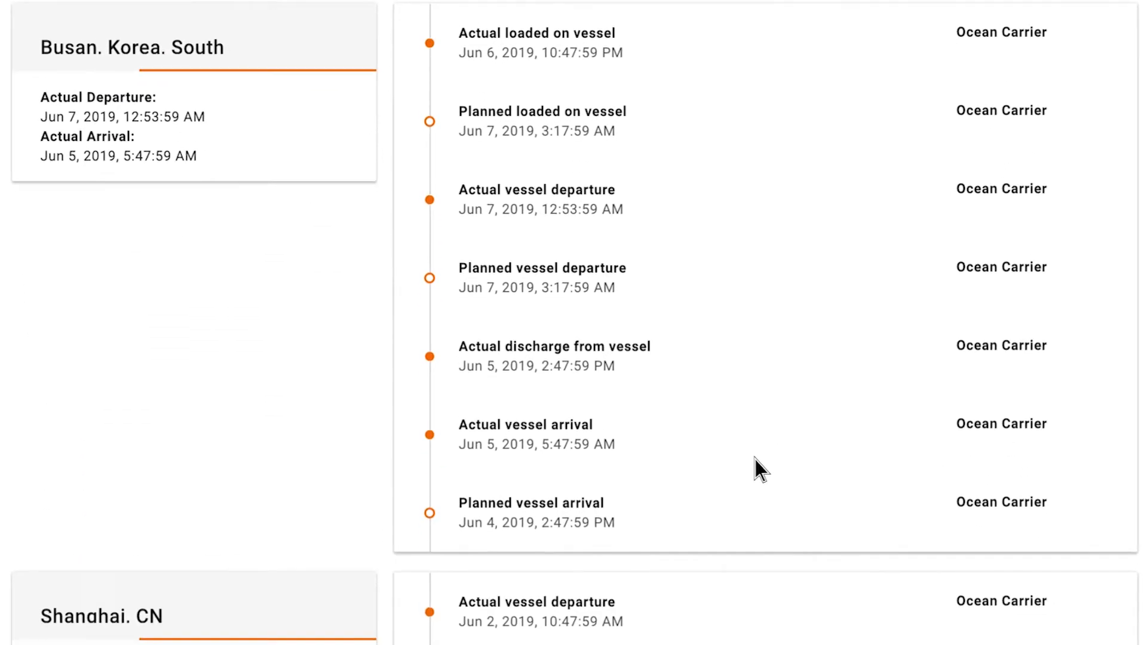